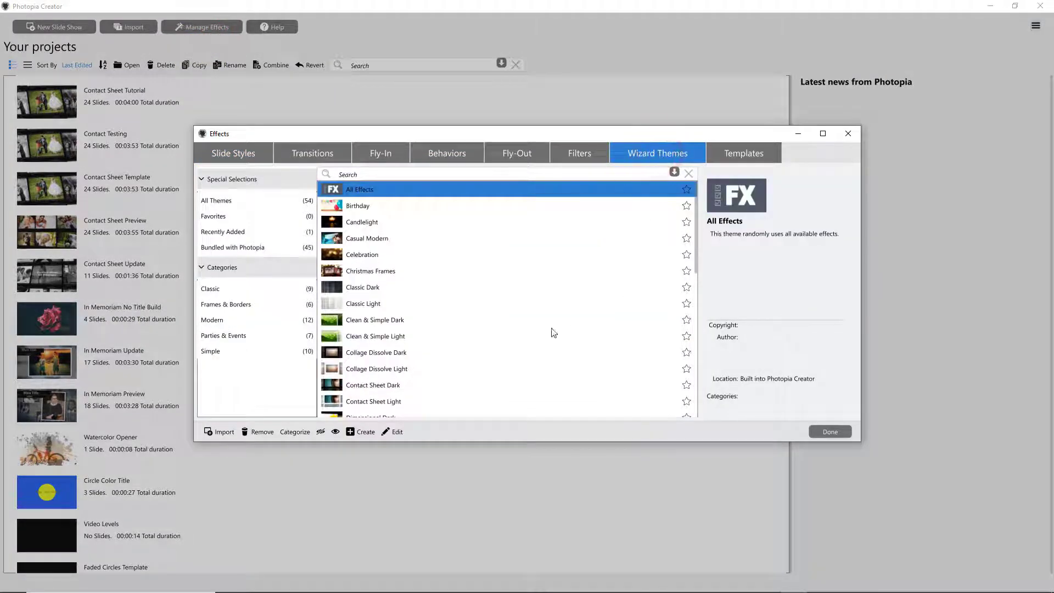
pyautogui.moveTo(364, 432)
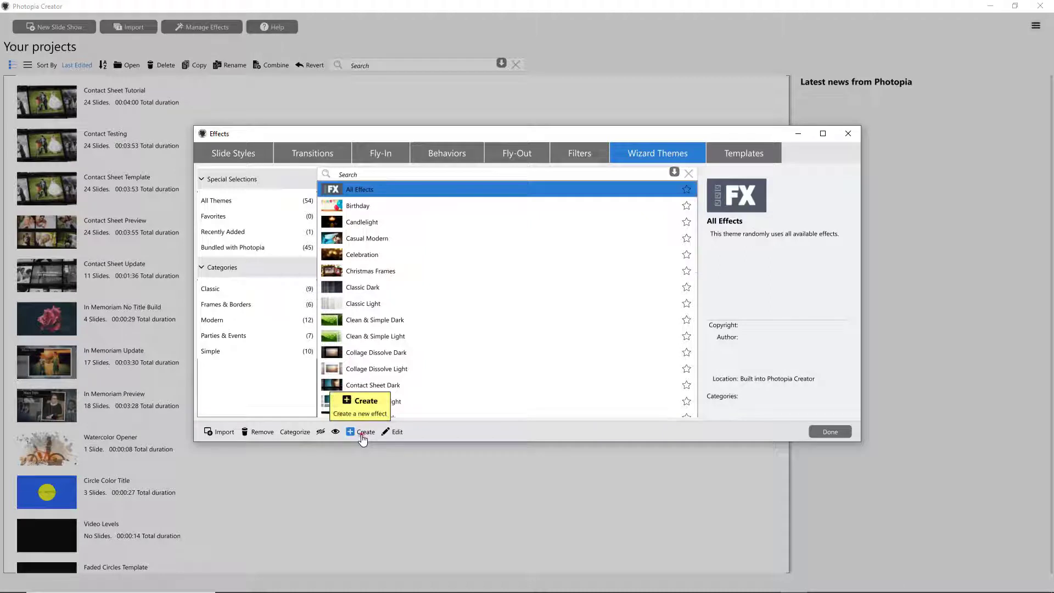
# Step: Start a new wizard theme named 'My Wedding Theme'
pyautogui.click(365, 432)
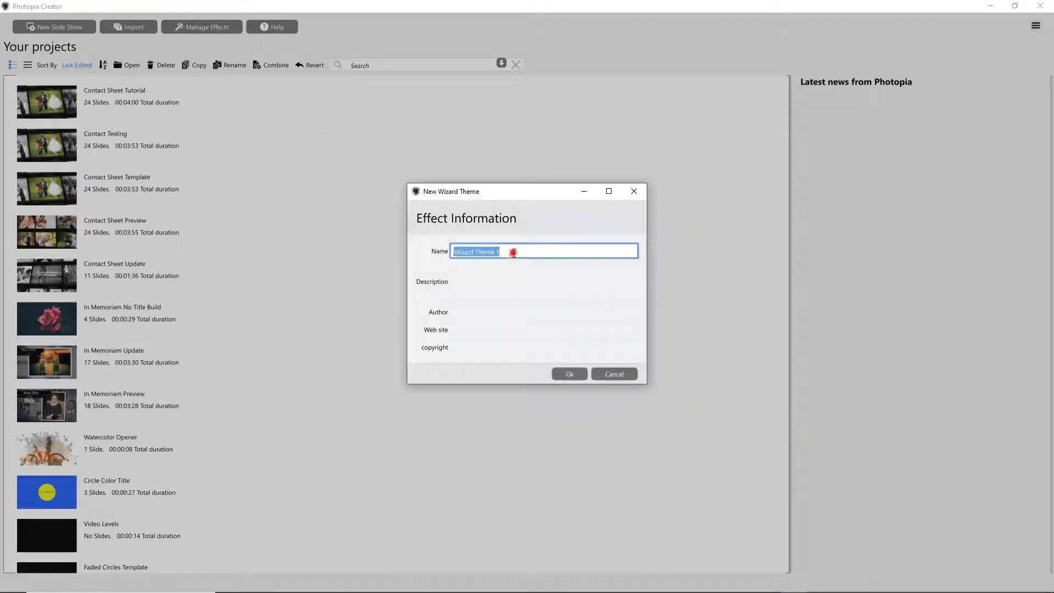
pyautogui.write('My Wedding Theme')
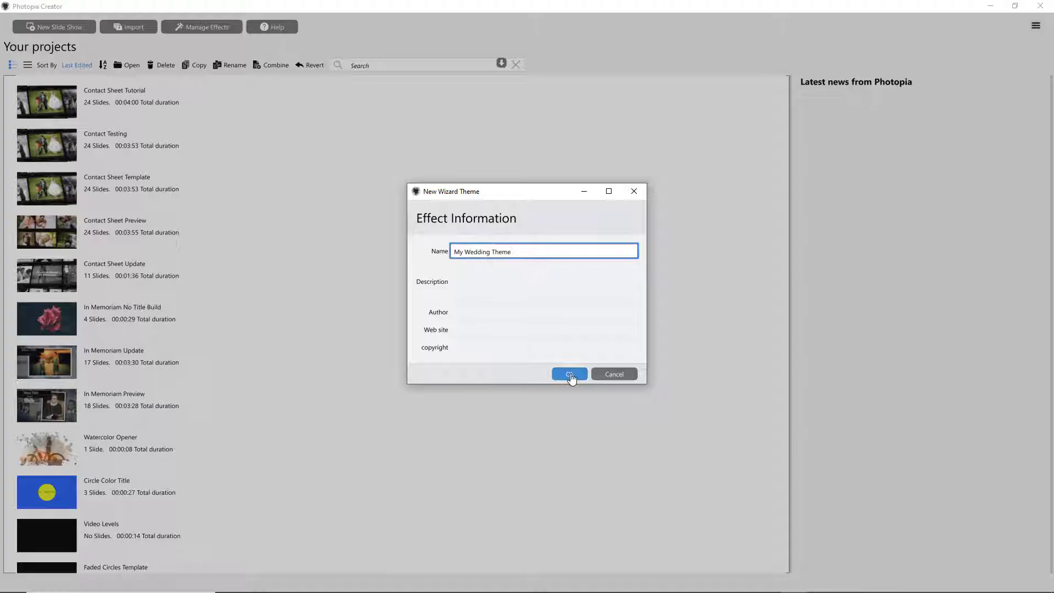
# Step: Confirm the theme name and show the dynamic section's empty Styles list
pyautogui.click(568, 373)
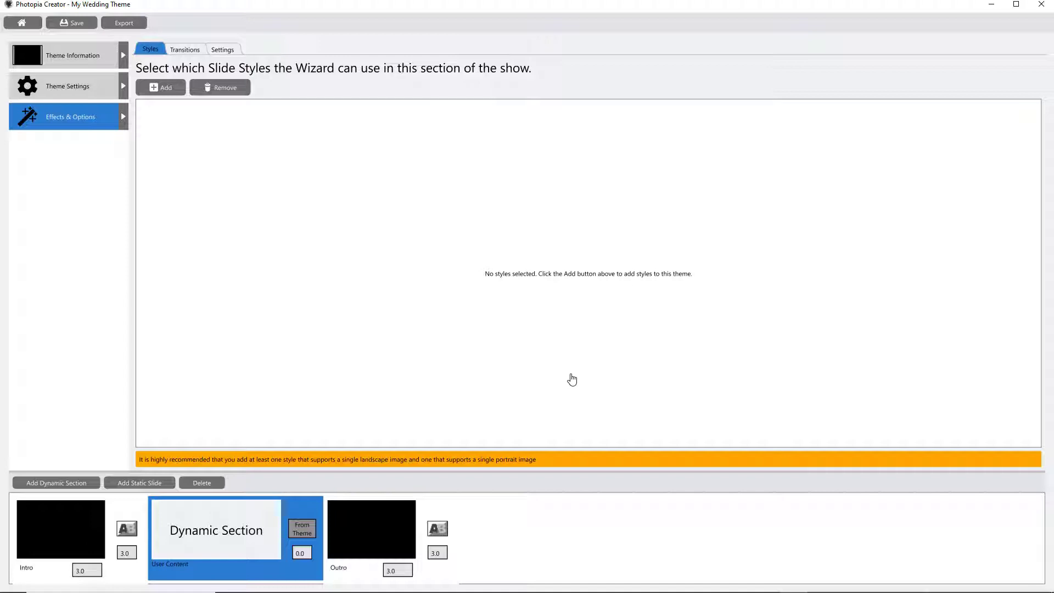
pyautogui.click(211, 544)
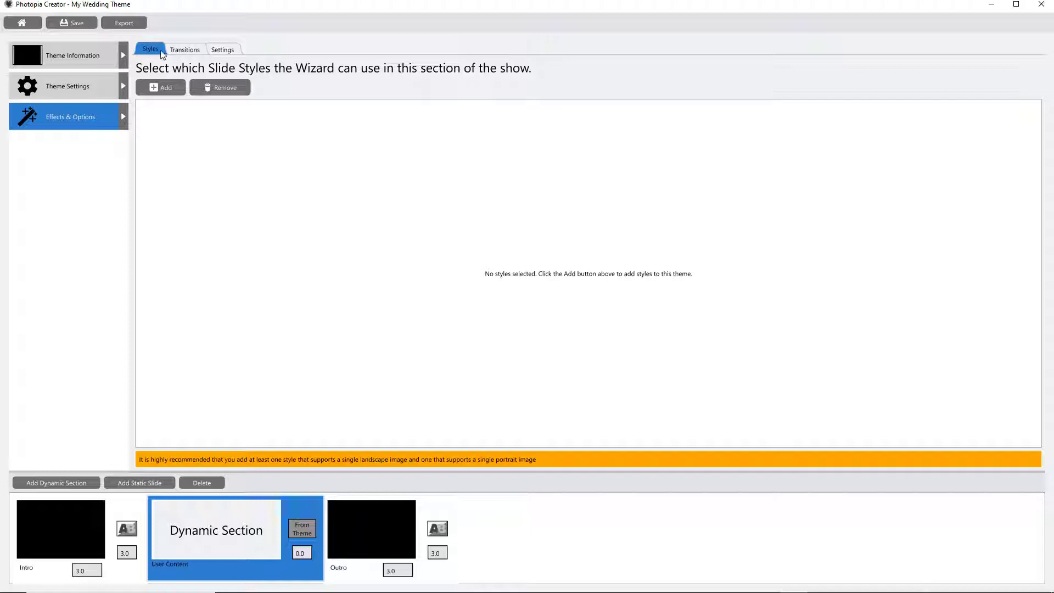
# Step: Add all five Butterflies slide styles to the dynamic section
pyautogui.click(160, 88)
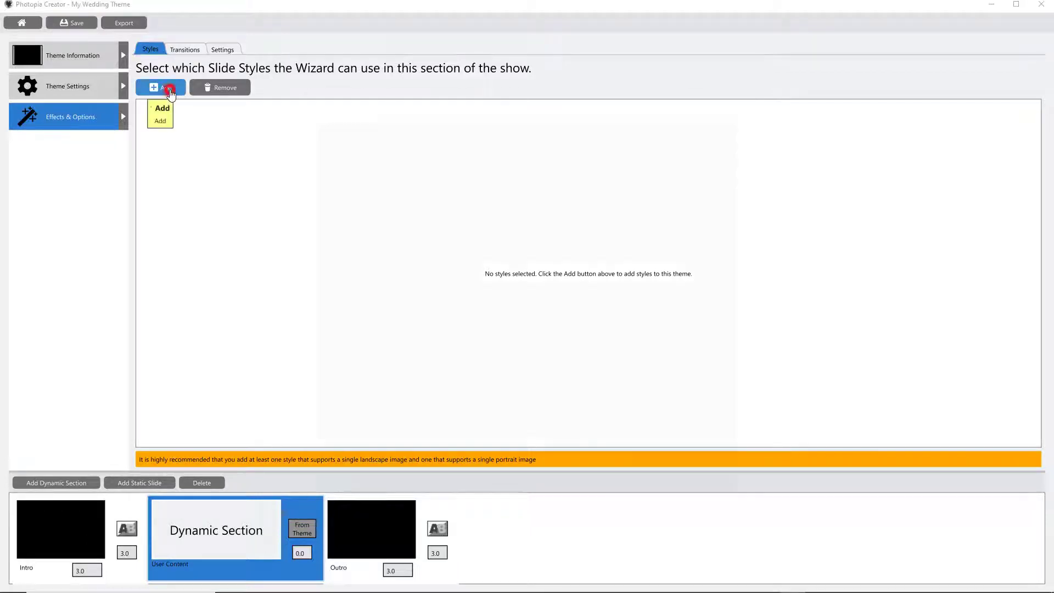
pyautogui.click(160, 88)
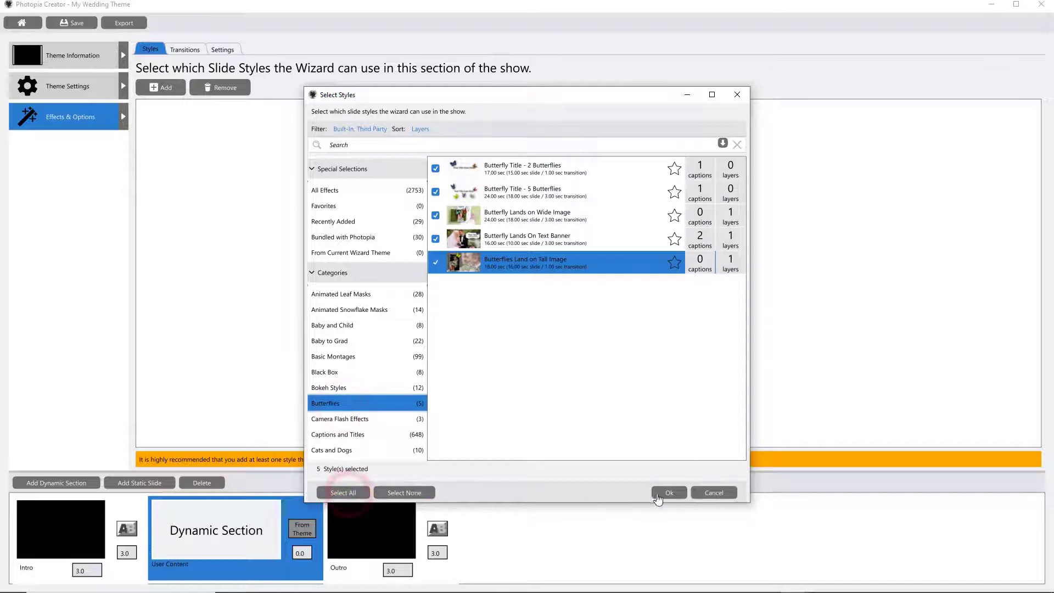
pyautogui.click(669, 492)
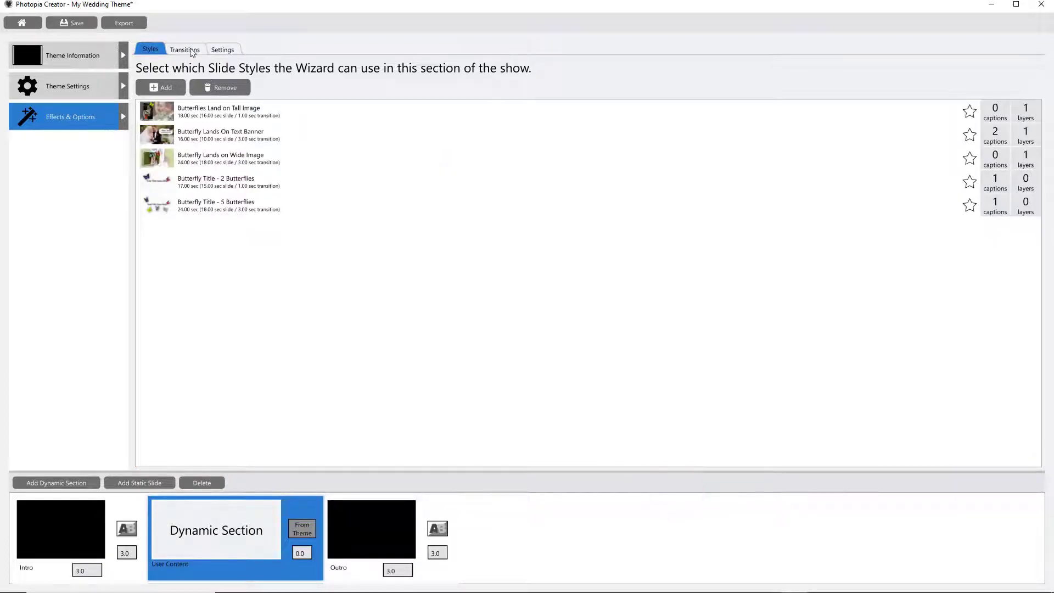
# Step: Title the first dynamic section 'The Bride'
pyautogui.click(184, 49)
pyautogui.write('T')
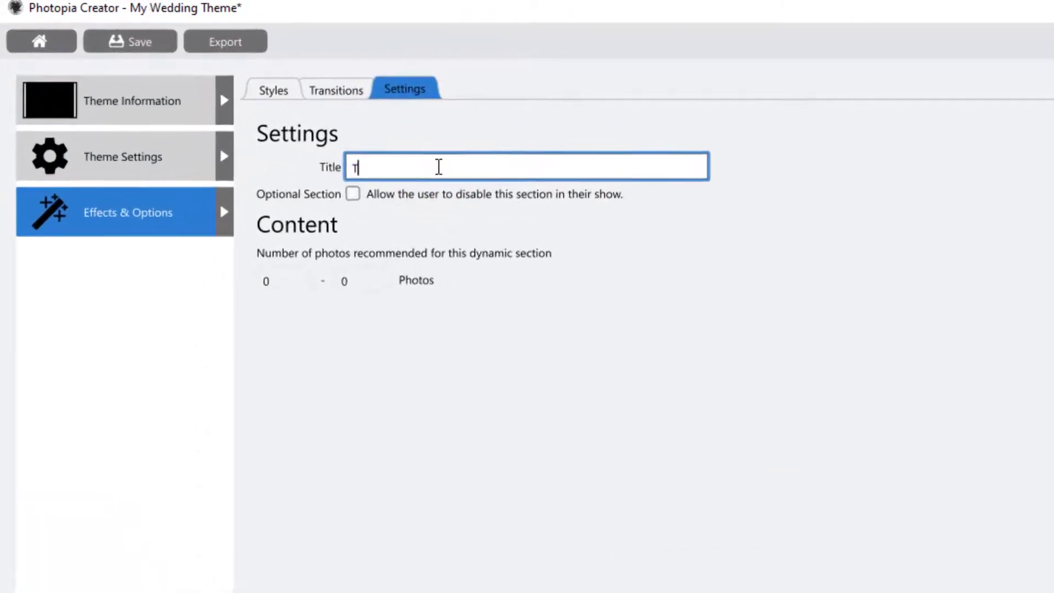
pyautogui.write('he')
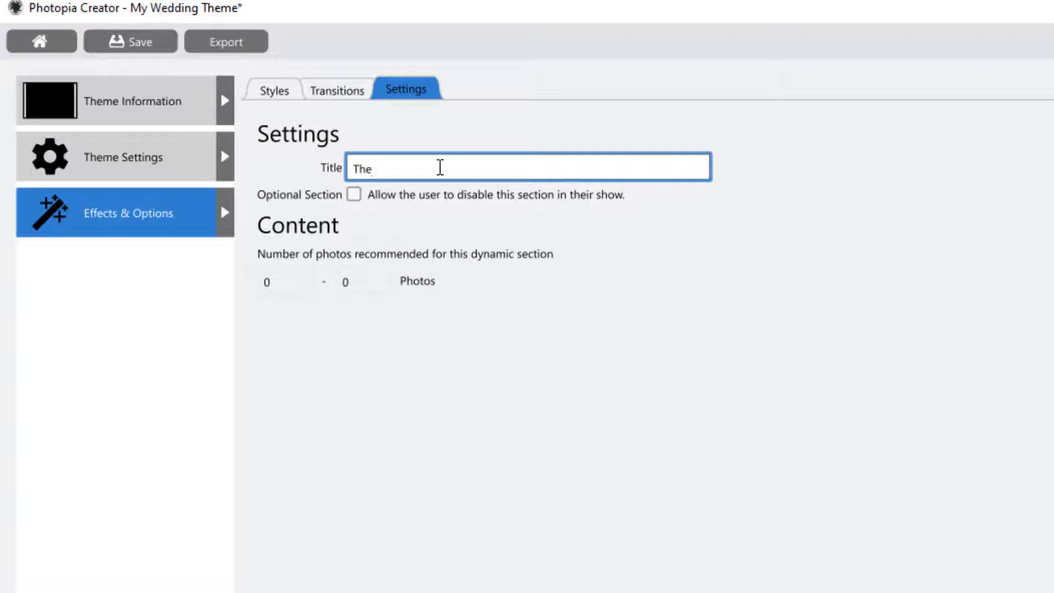
pyautogui.write('Bride')
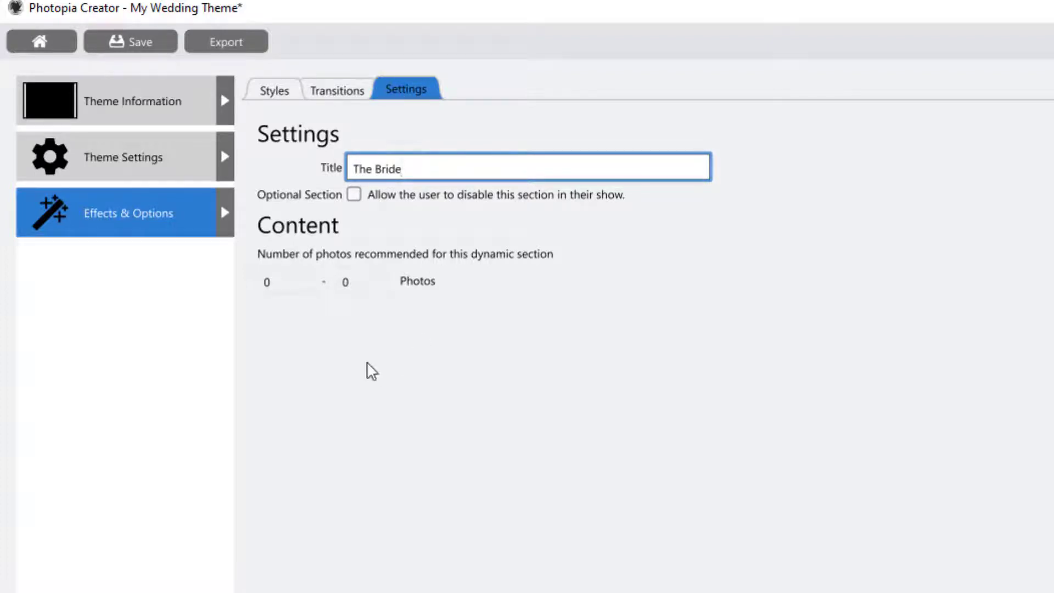
pyautogui.scroll(-3)
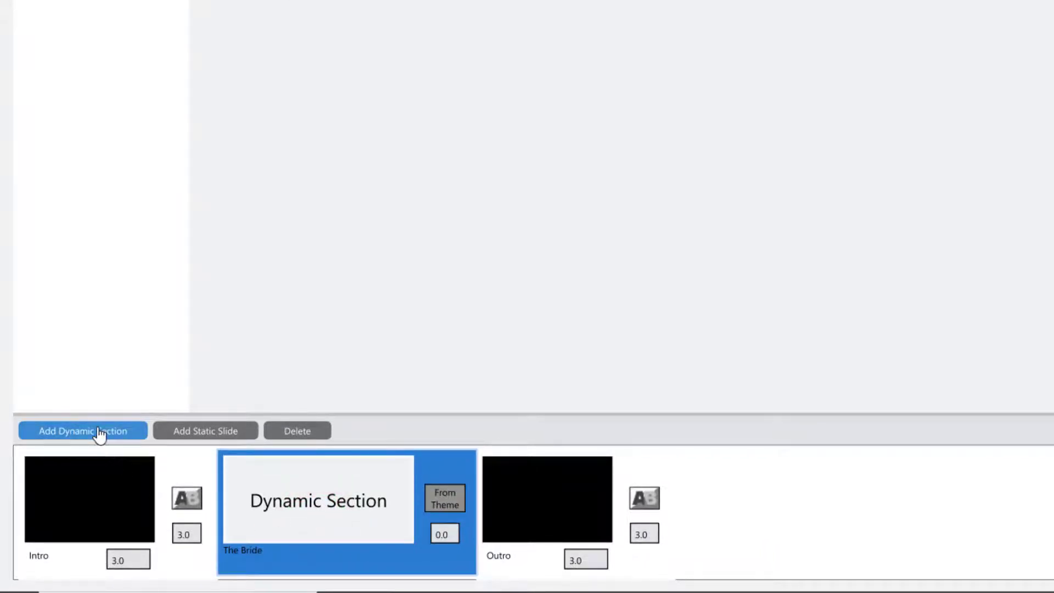
# Step: Add two more dynamic sections titled 'The Groom' and 'The Couple'
pyautogui.click(82, 430)
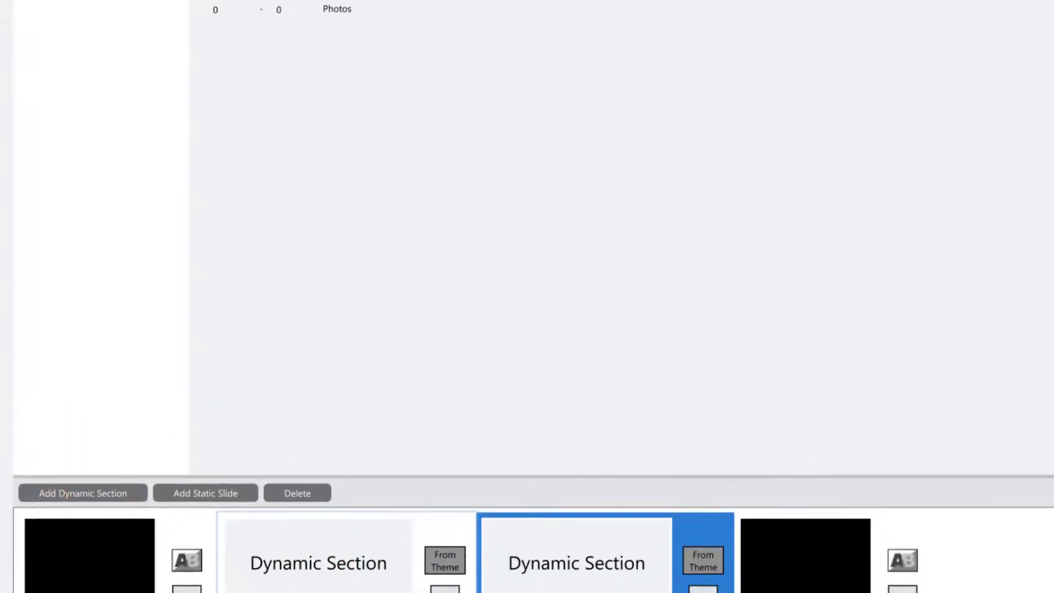
pyautogui.write('The')
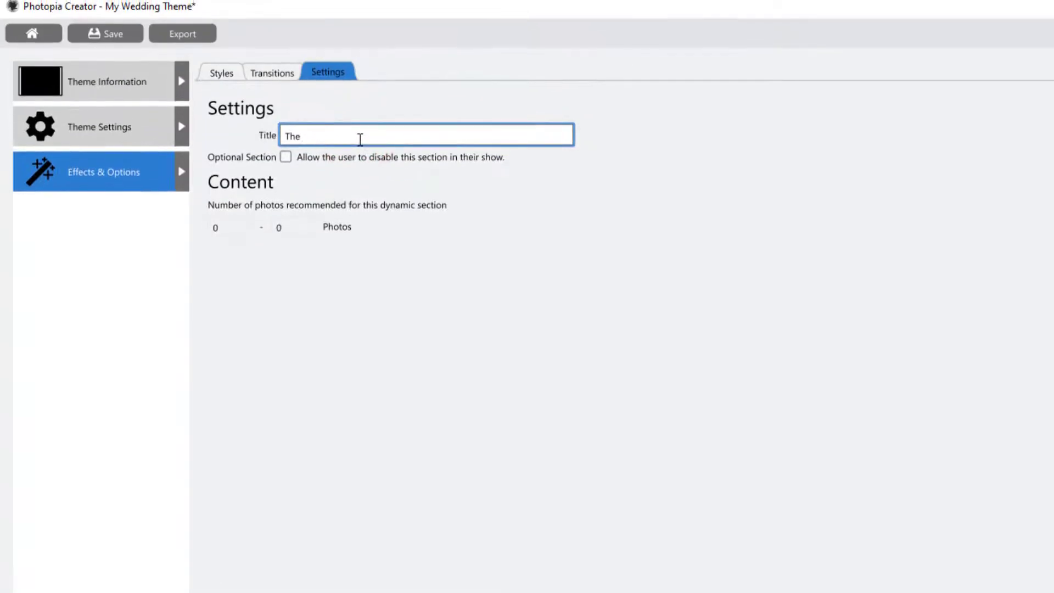
pyautogui.write('Groom')
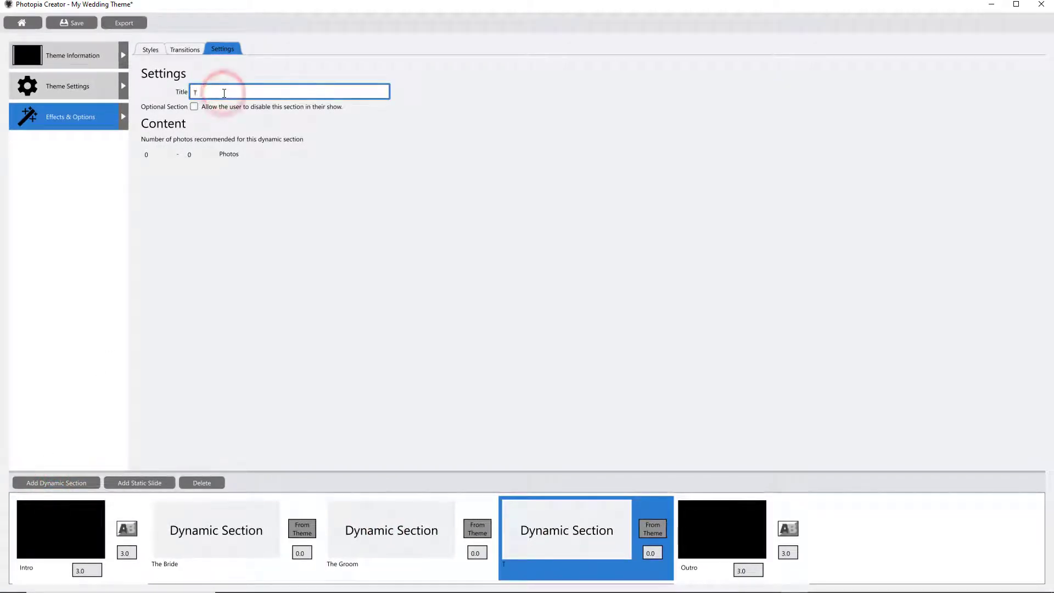
pyautogui.write('The Cu')
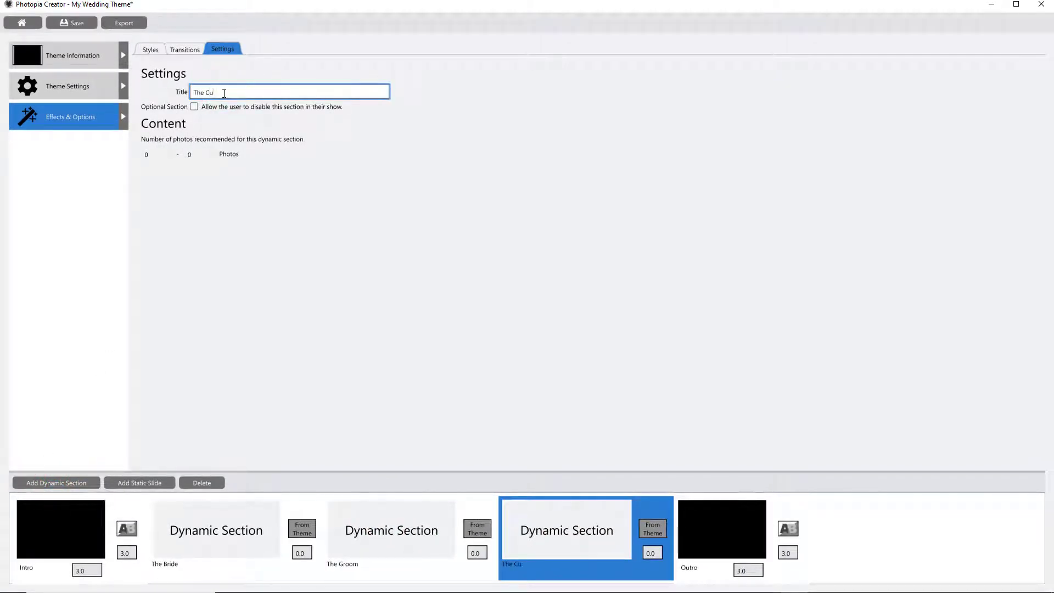
pyautogui.write('ple')
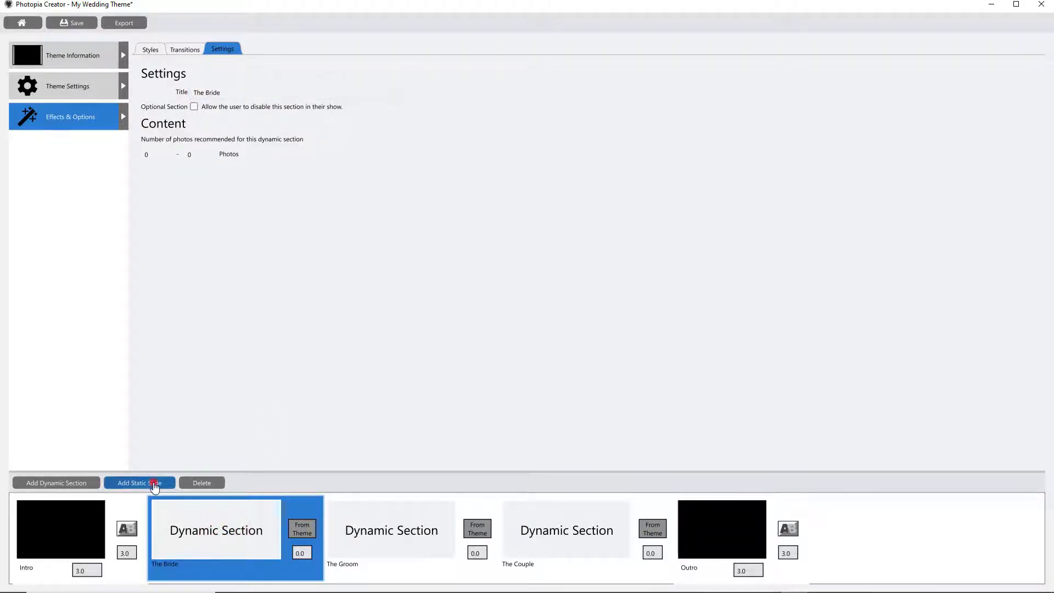
# Step: Add a static slide 'The Bride Title' using the Wedding Trendy Title style
pyautogui.click(139, 483)
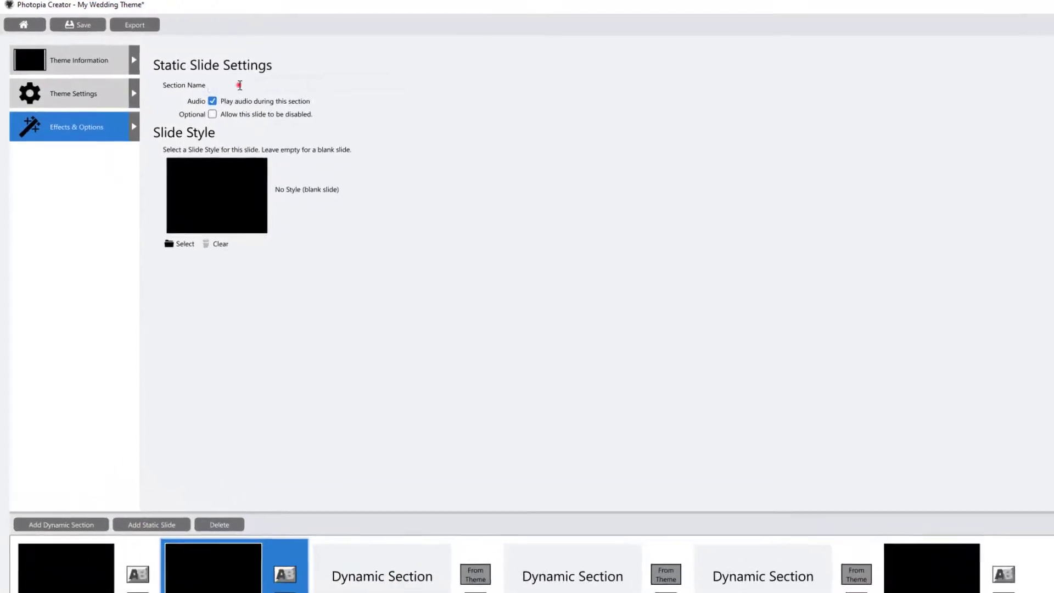
pyautogui.write('The')
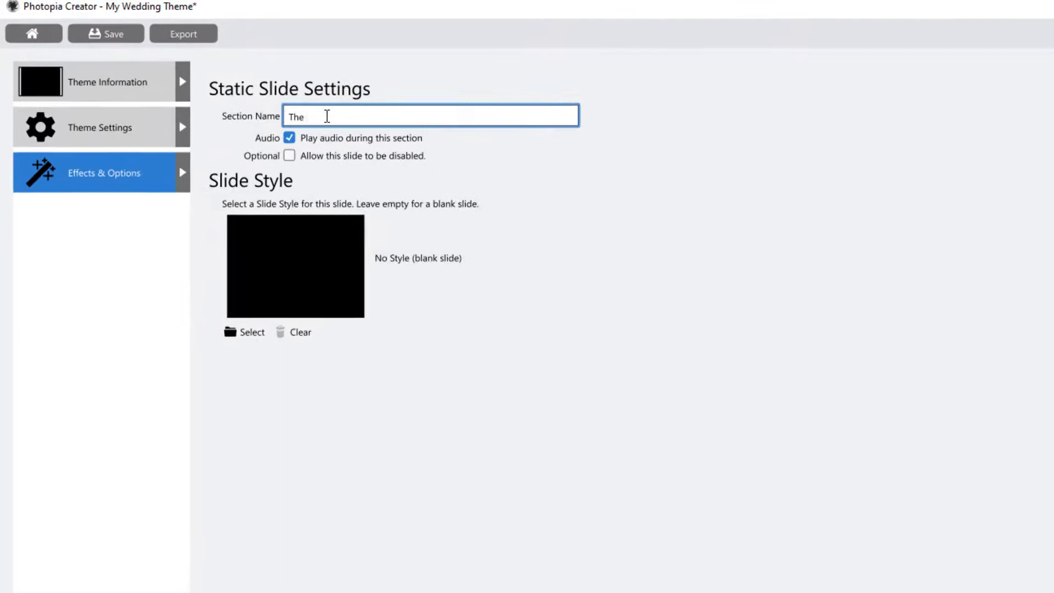
pyautogui.write('Bride Tit')
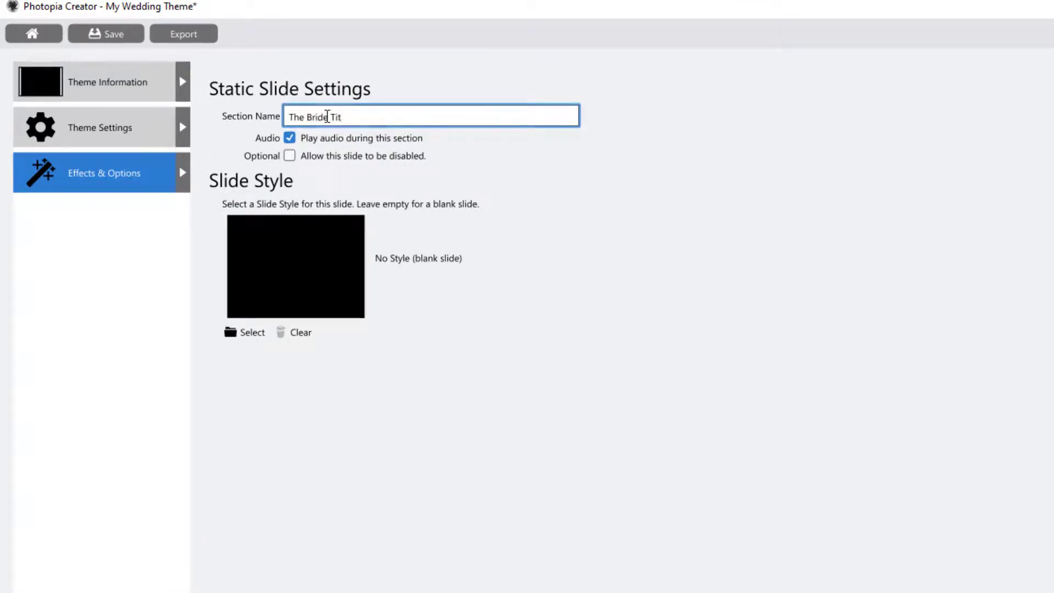
pyautogui.click(252, 332)
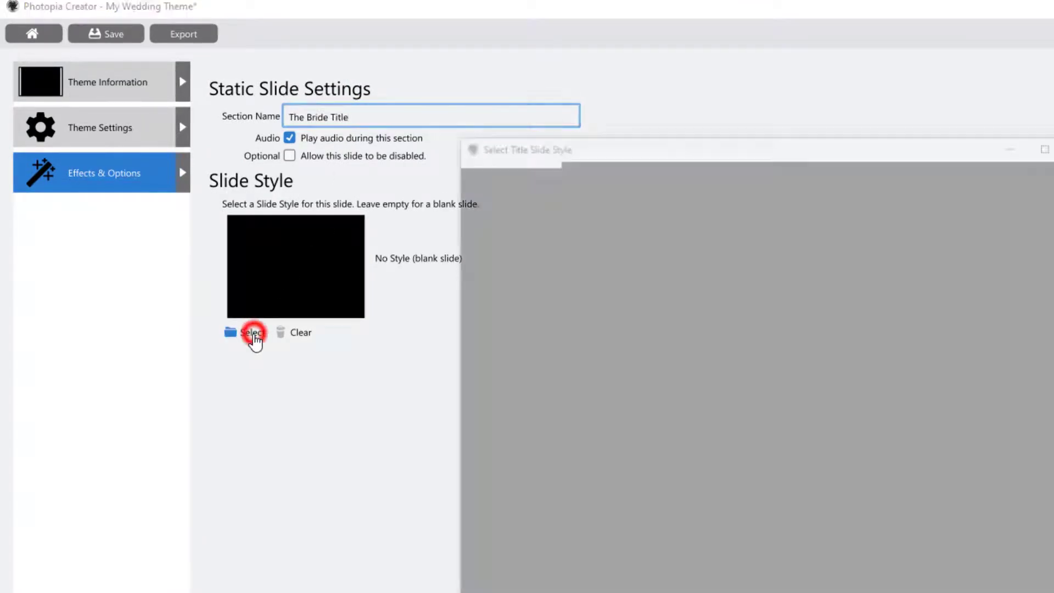
pyautogui.click(253, 332)
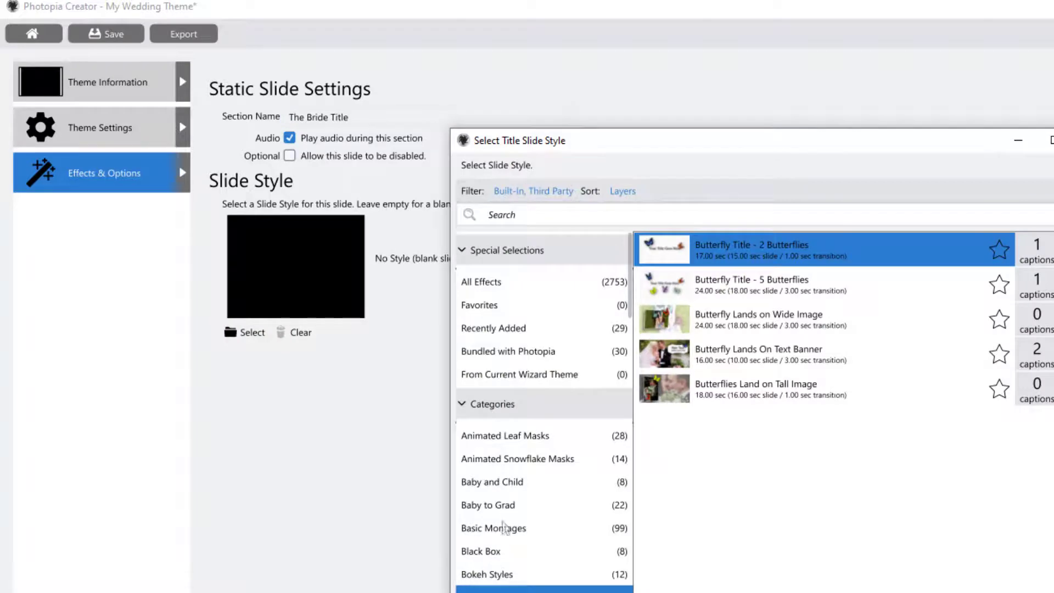
pyautogui.scroll(-3)
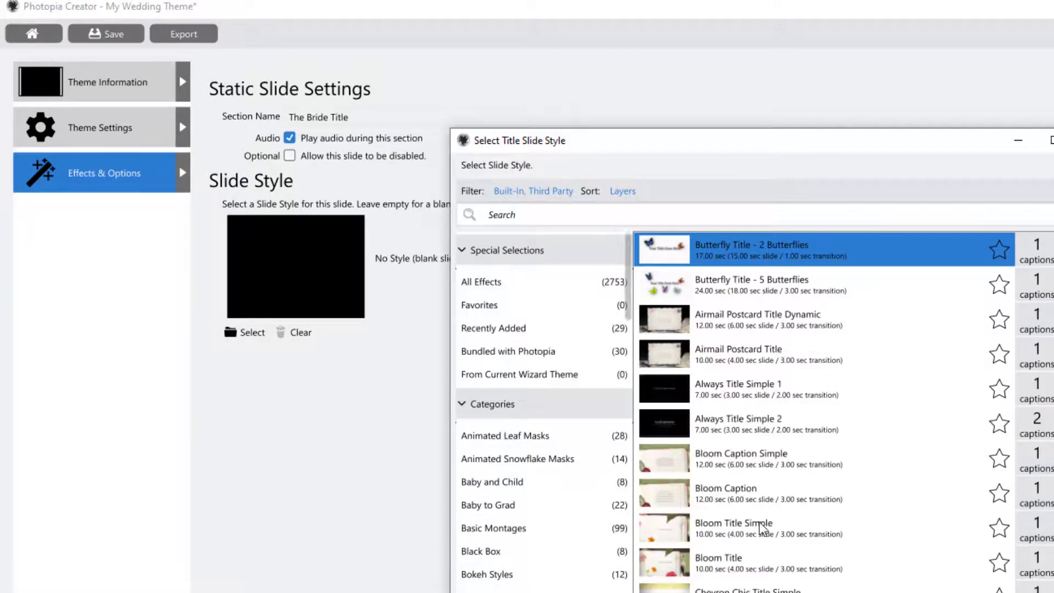
pyautogui.scroll(-3)
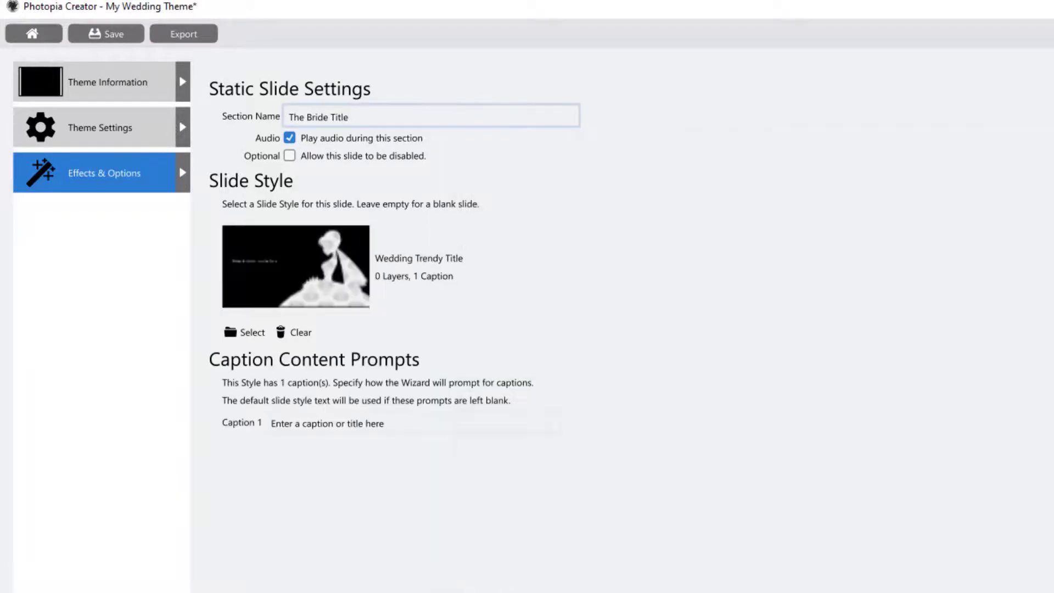
# Step: Set Caption 1 prompt to 'Enter Your Bride Title Here' and add another static slide
pyautogui.click(413, 422)
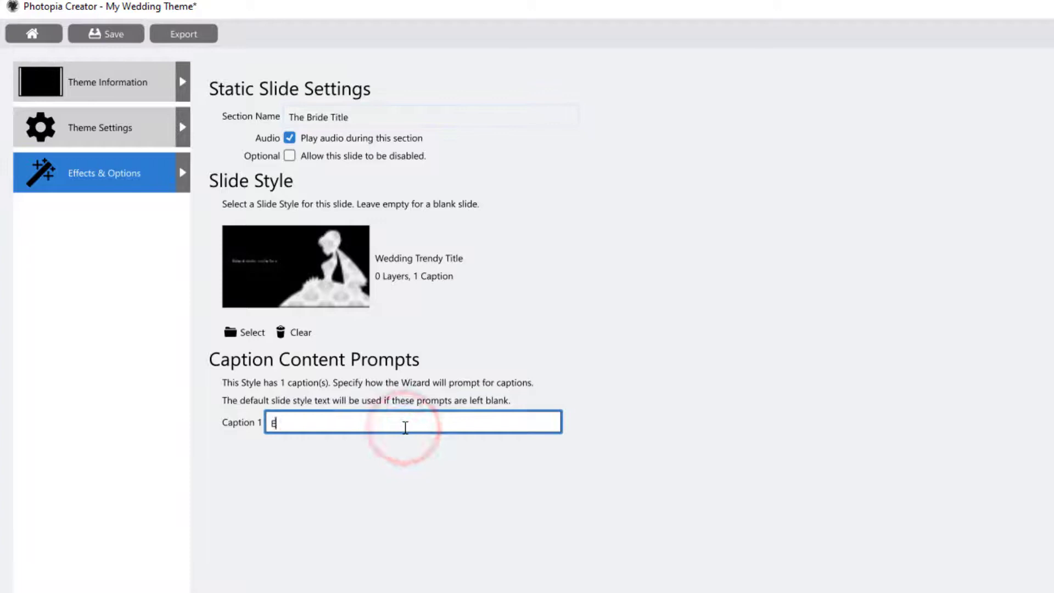
pyautogui.write('Enter Your Bri')
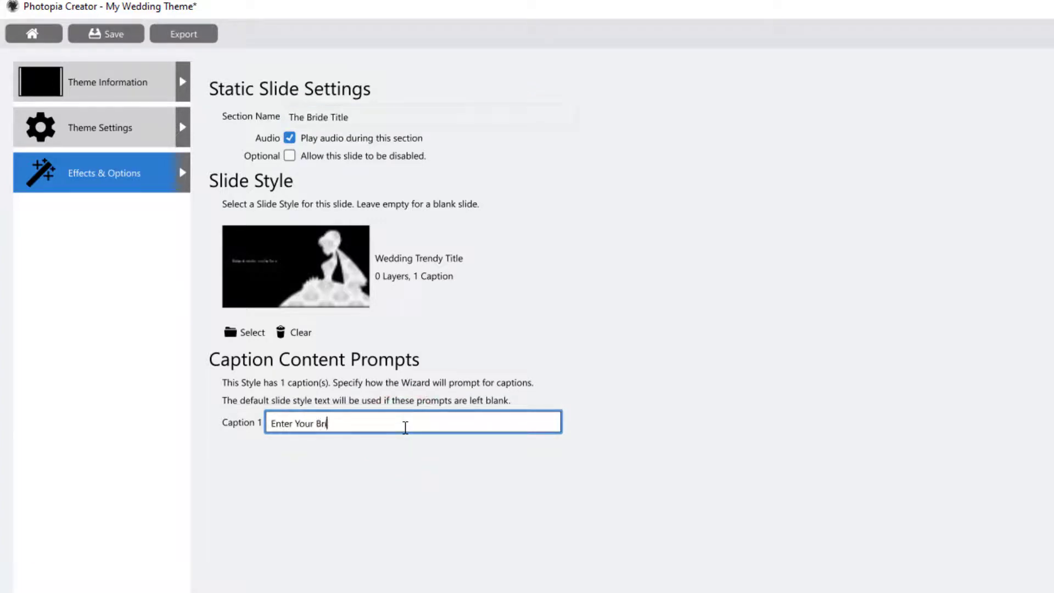
pyautogui.write('de Title')
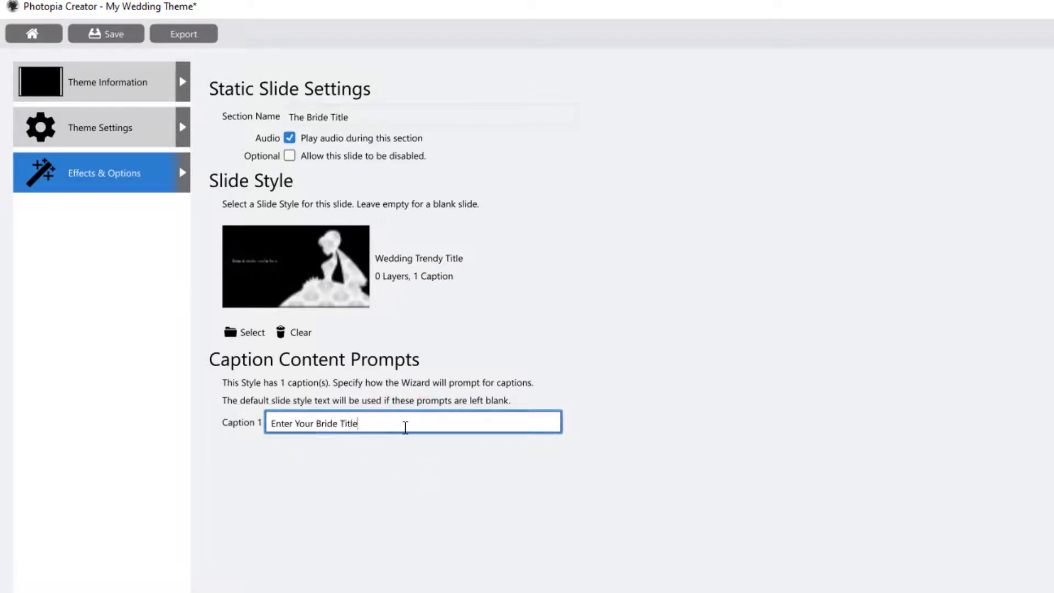
pyautogui.write('Here')
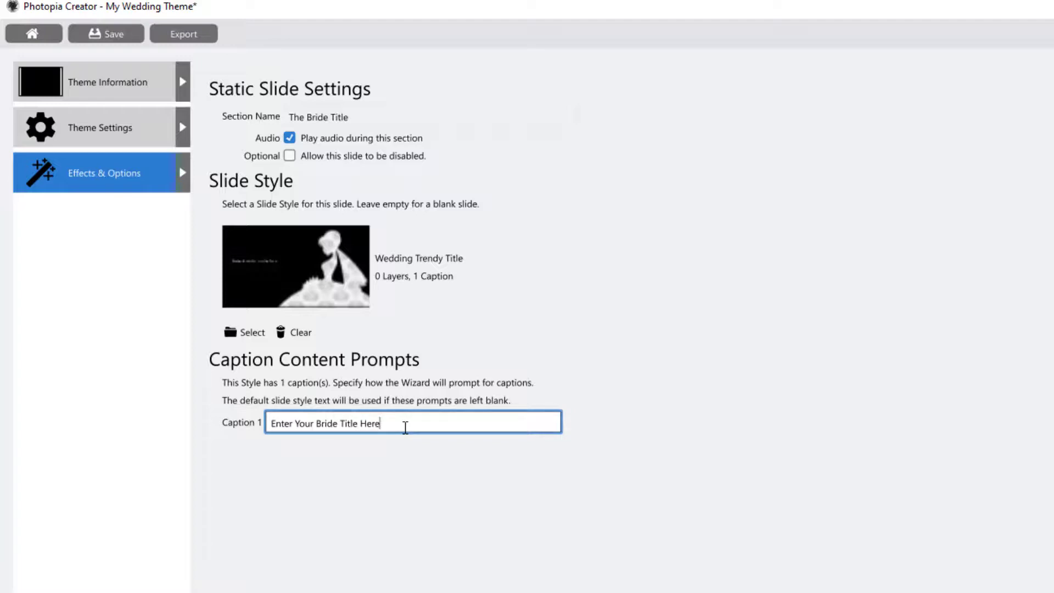
pyautogui.click(329, 72)
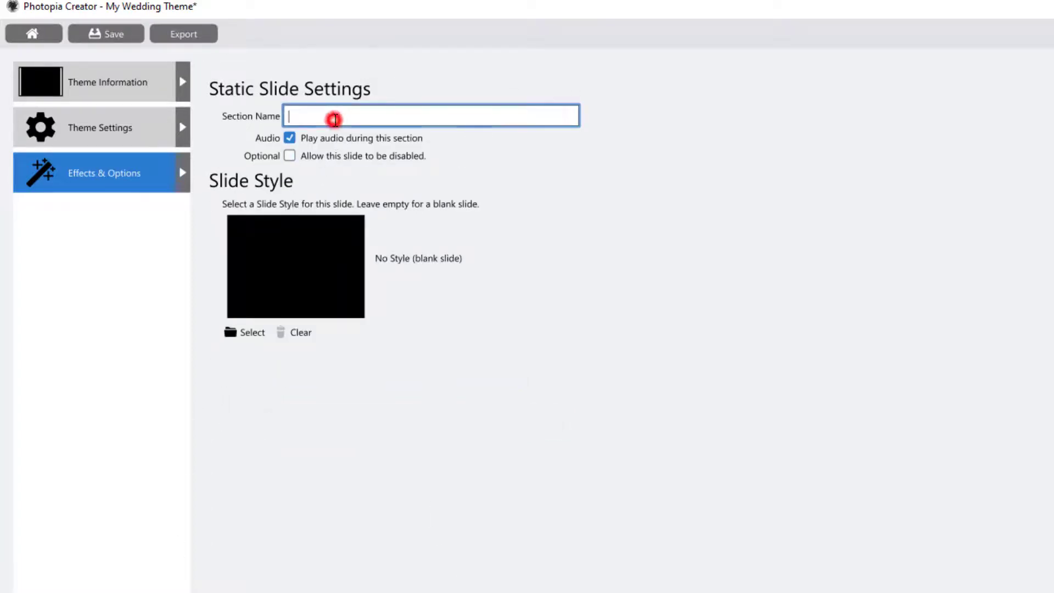
# Step: Name the new static slide 'The Groom'
pyautogui.write('The Groom')
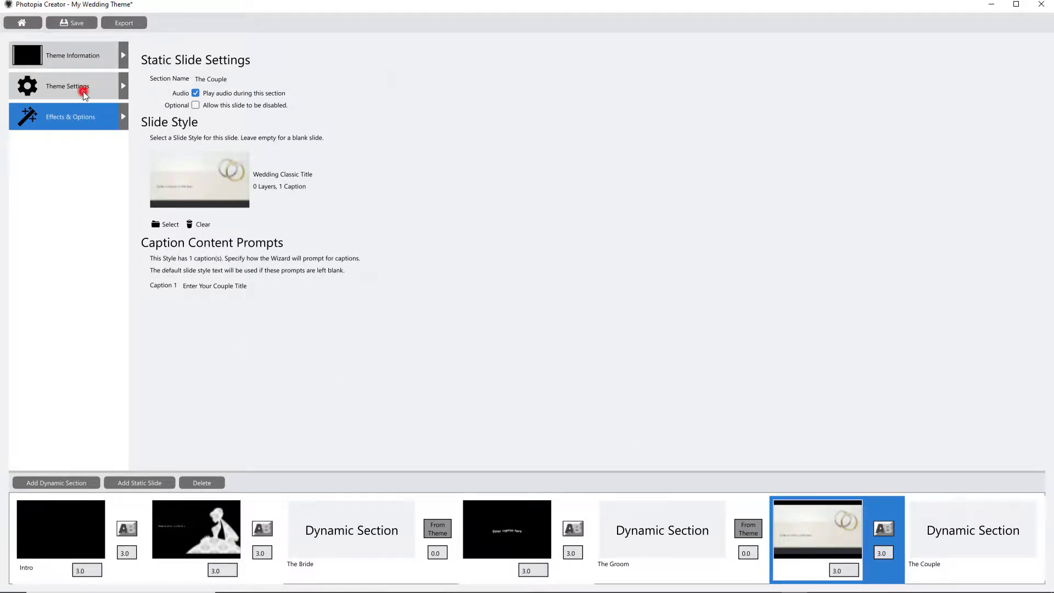
# Step: Set the theme's recommended music style to Wedding in Theme Settings
pyautogui.click(67, 85)
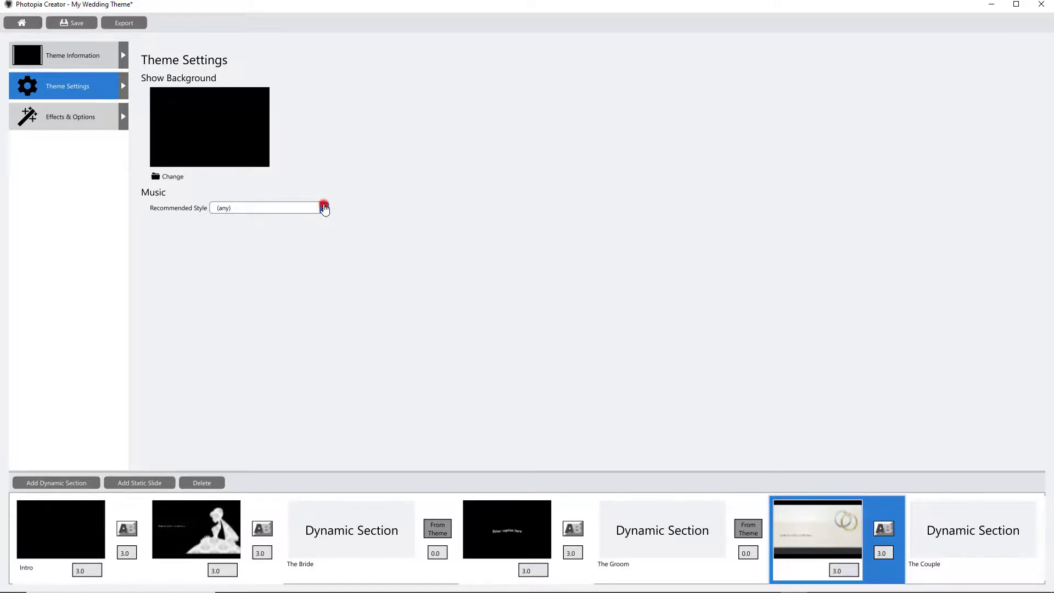
pyautogui.click(229, 207)
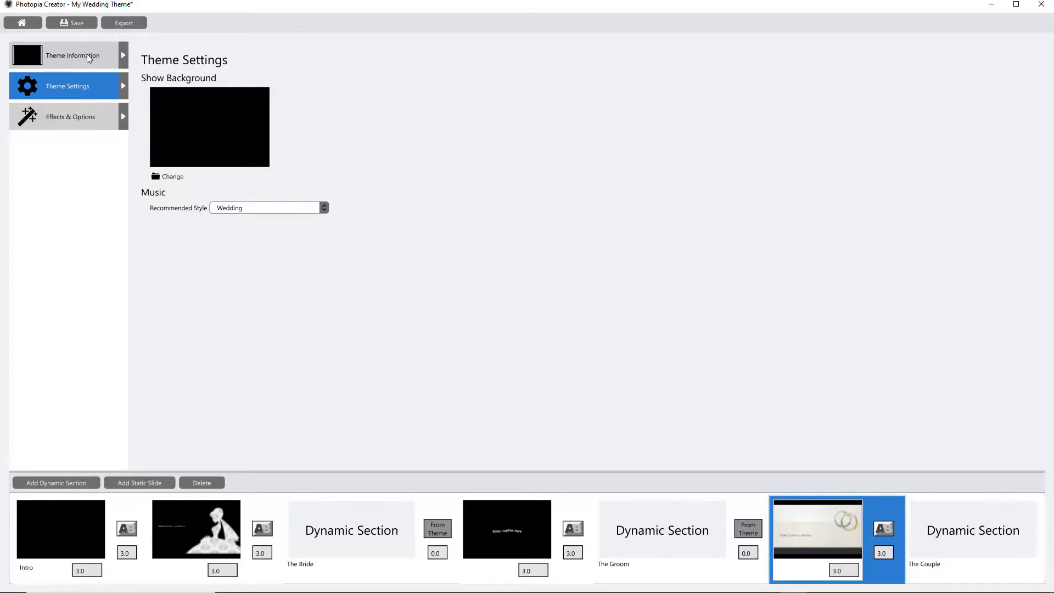
# Step: Enter the three-section description naming The Bride, The Groom and the Couple
pyautogui.click(72, 54)
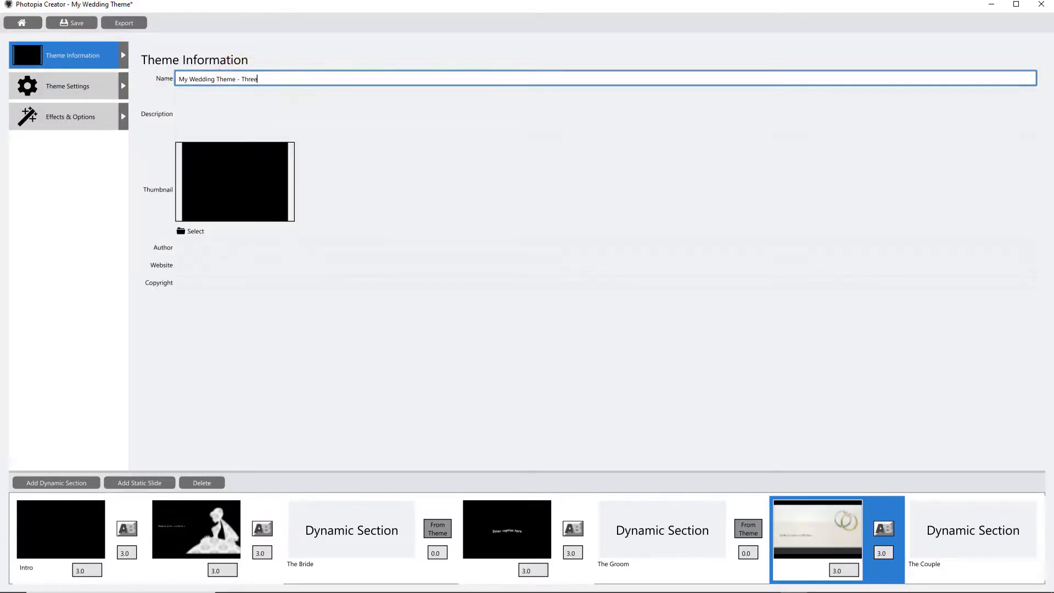
pyautogui.write('This Theme has three sections; The Bride, The Groom, and the Couple')
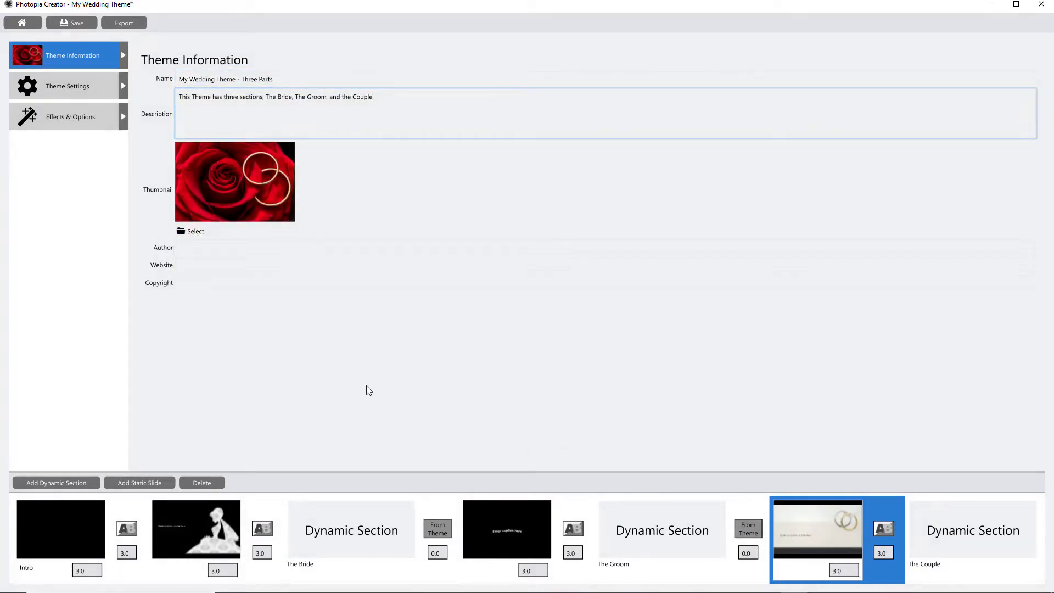
pyautogui.moveTo(77, 22)
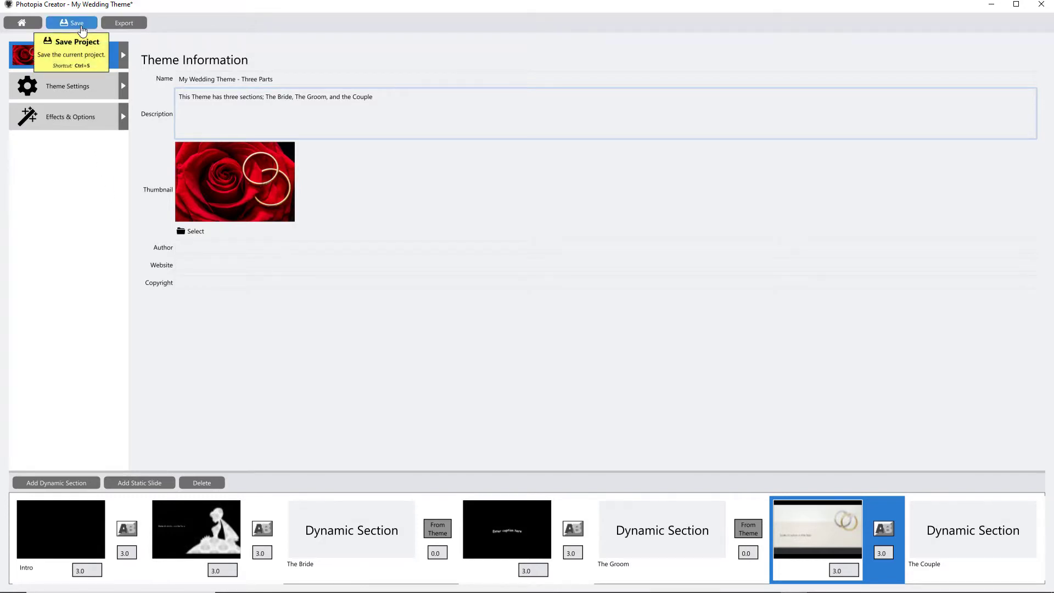
pyautogui.moveTo(123, 23)
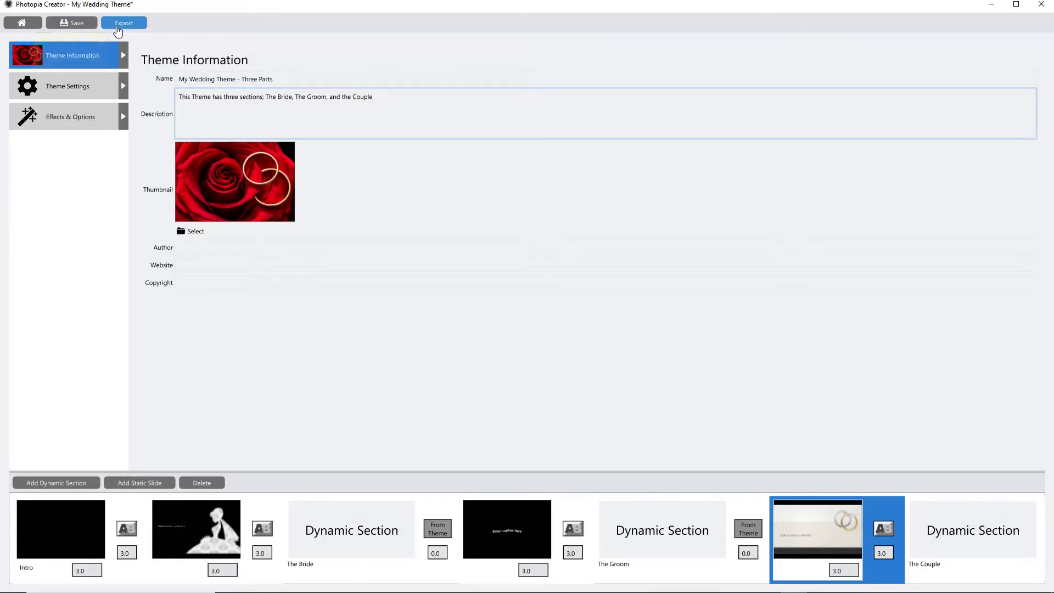
pyautogui.moveTo(124, 22)
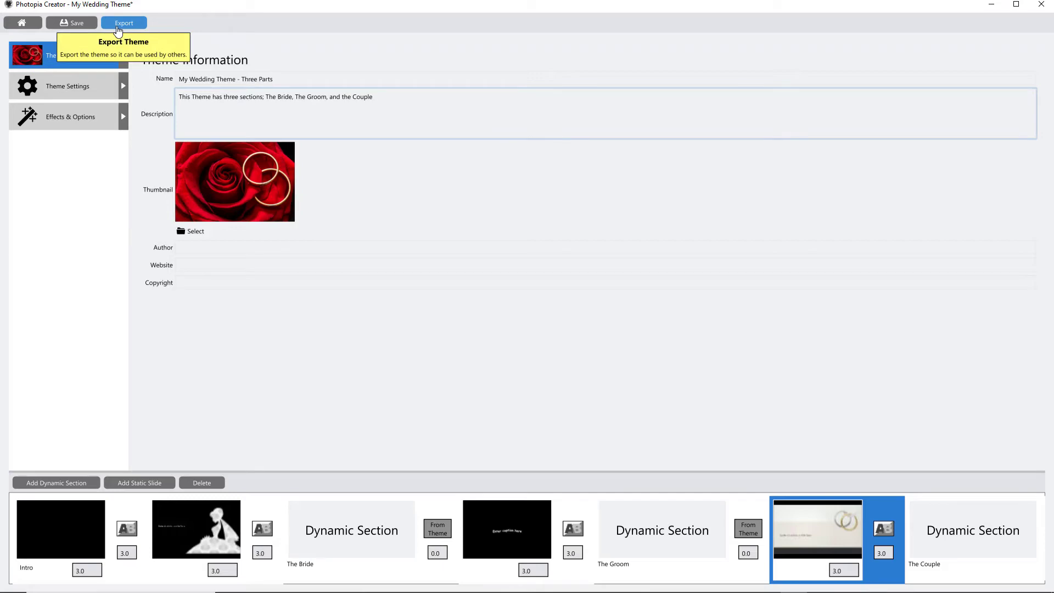